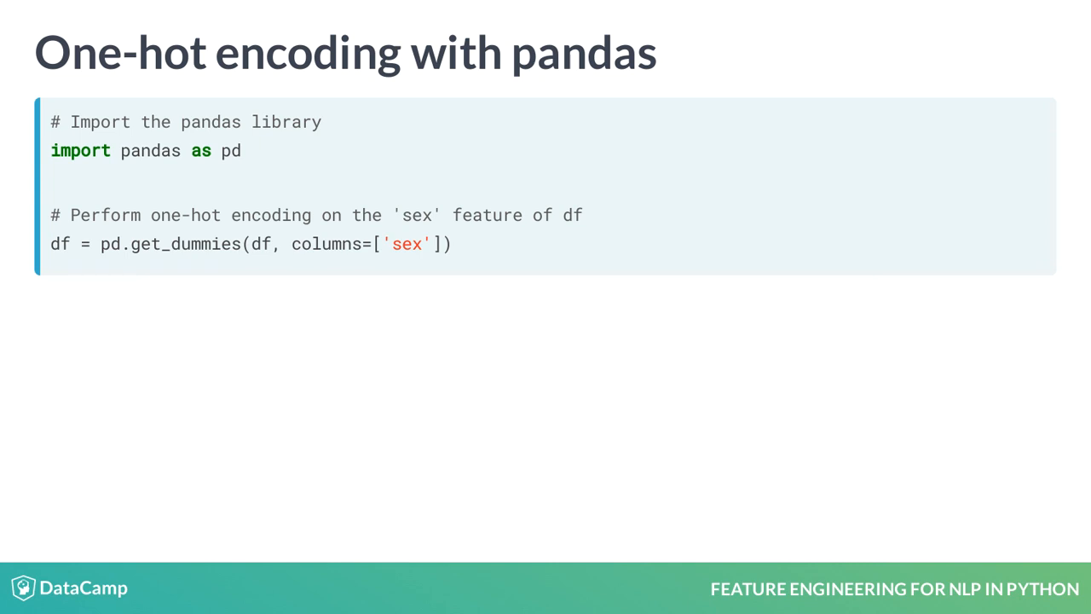
Advance to the 'Textual data' slide on the movie review sentiment dataset.
key("Right")
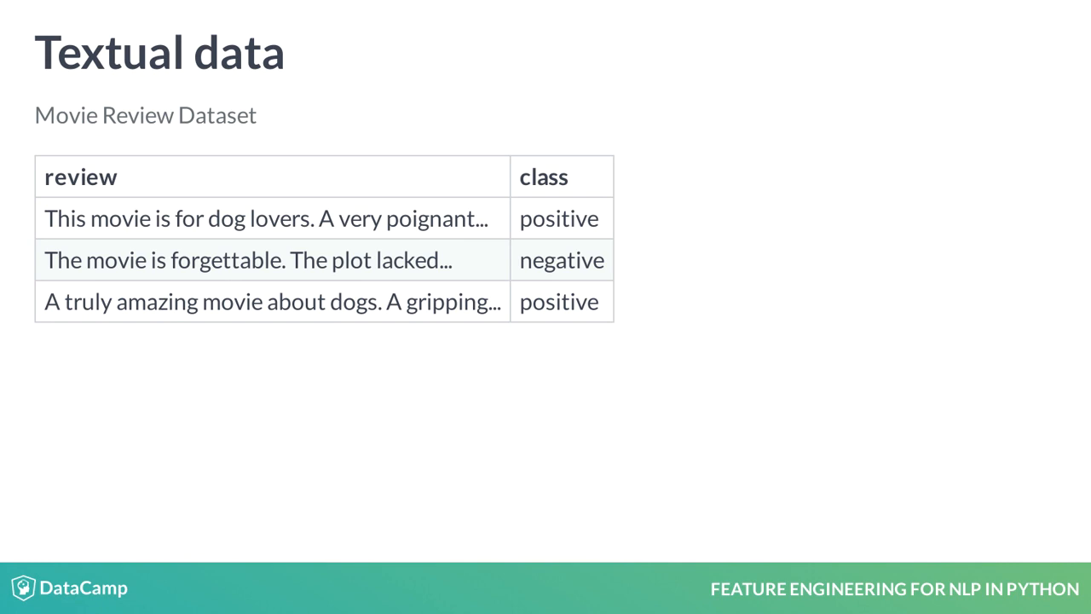
Advance past the lowercasing and base-forms slide to the Vectorization review table.
key("Right")
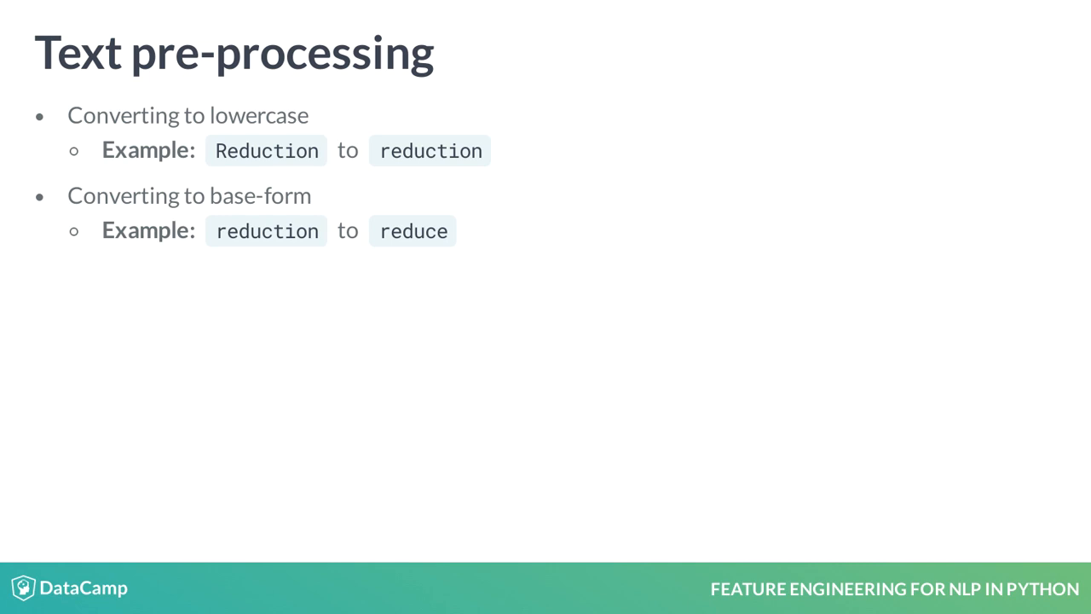
key("Right")
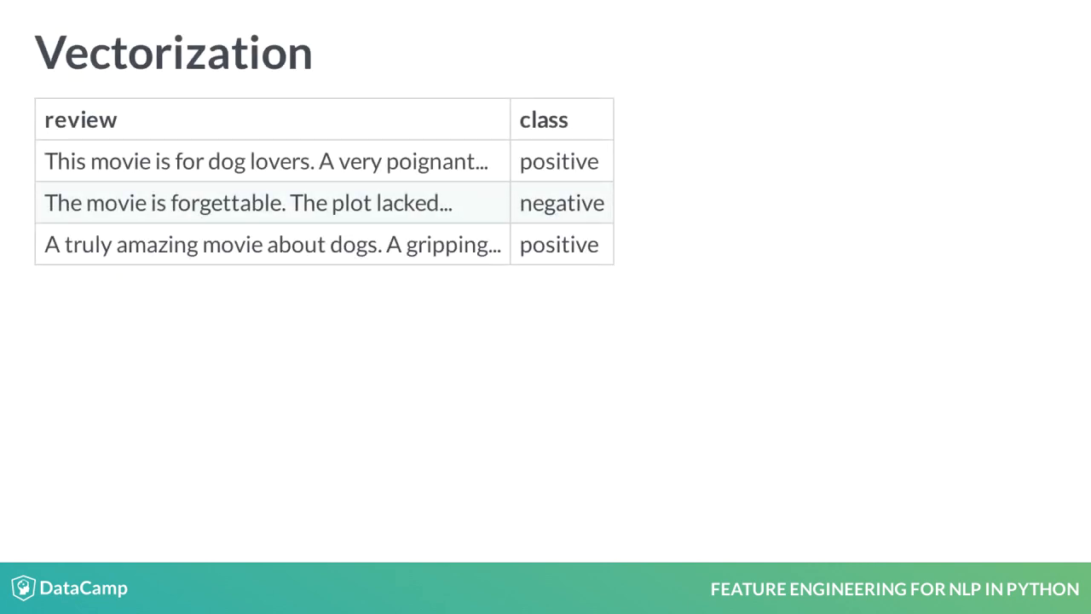